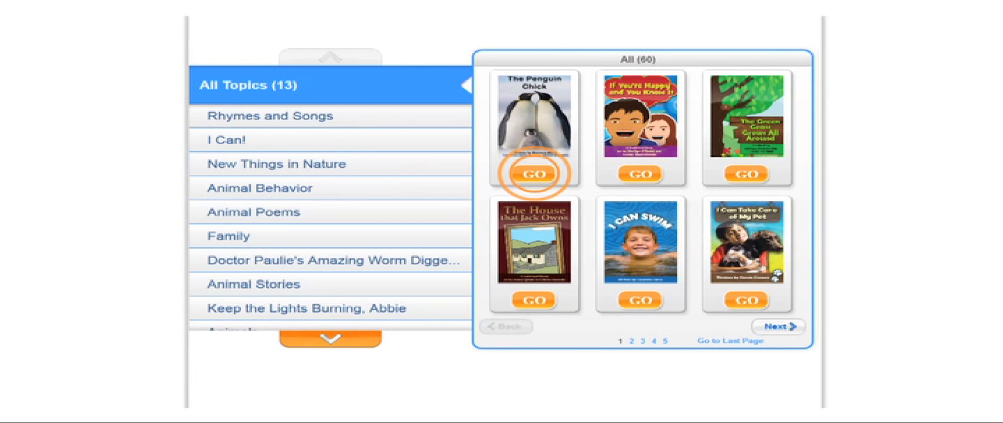
- Choose The Penguin Chick from My Library to reach its start page
left_click(535, 173)
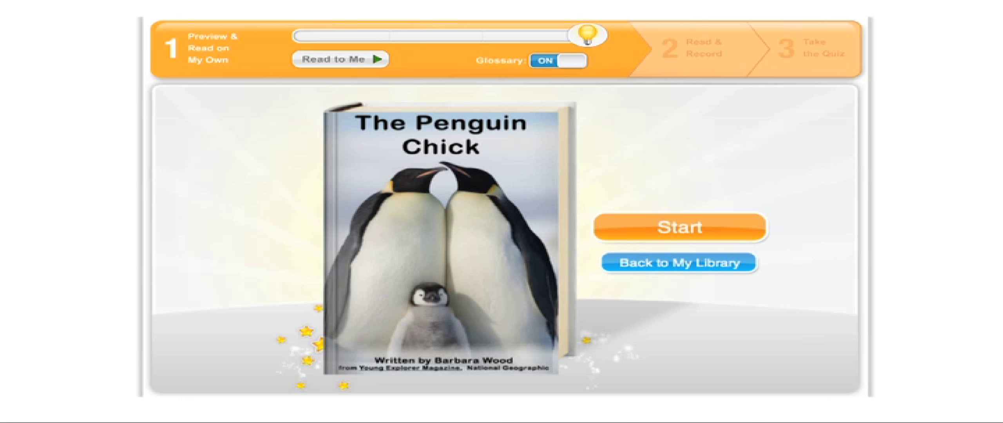
mouse_move(703, 220)
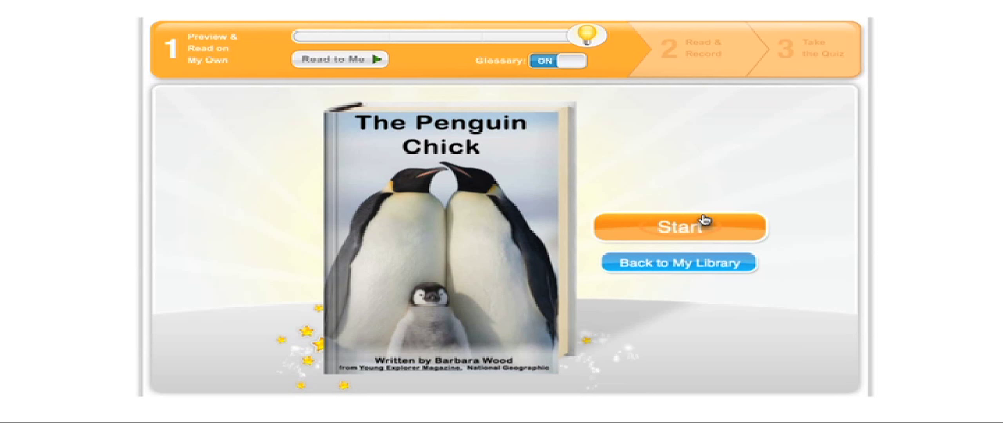
- Start the preview and have Read to Me narrate the book through pages 3–4
left_click(680, 229)
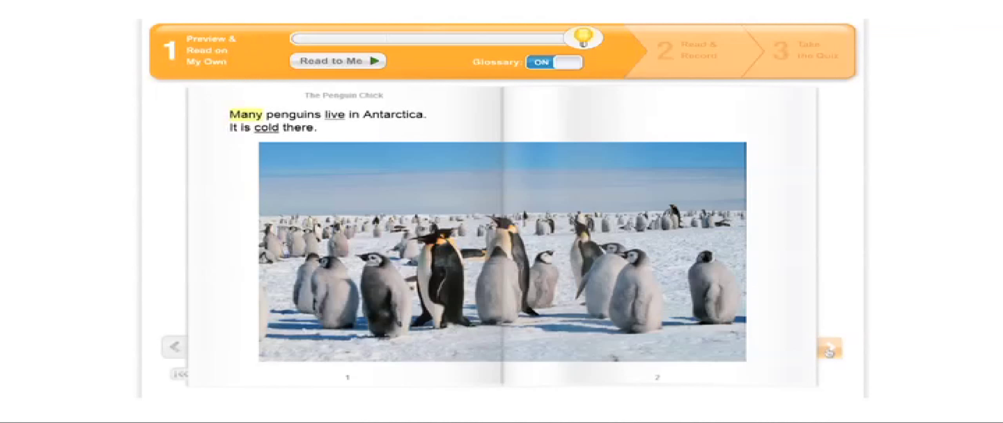
left_click(830, 355)
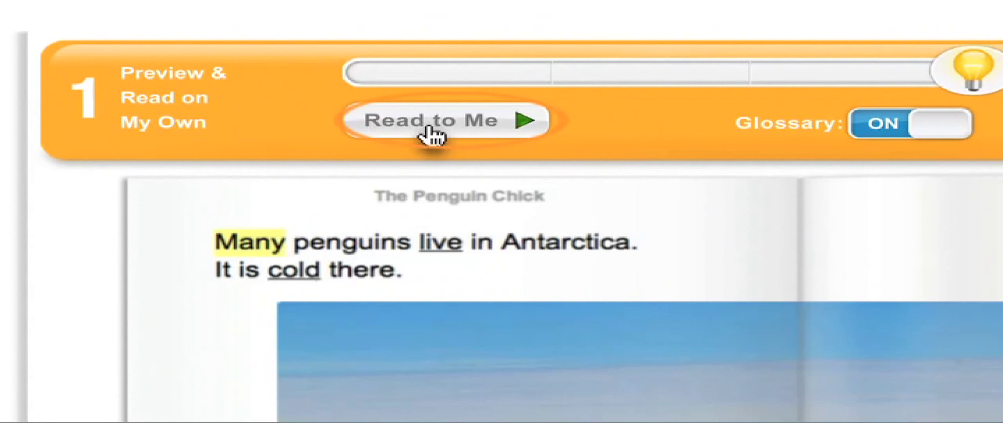
left_click(432, 121)
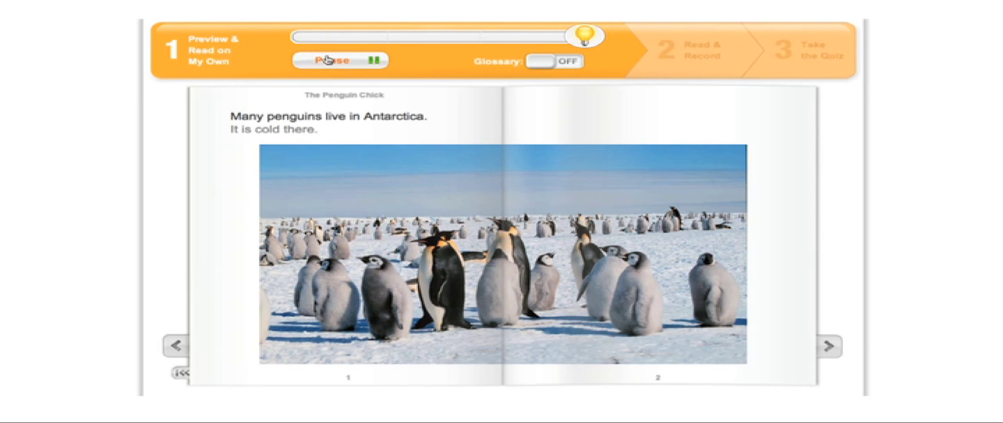
left_click(830, 351)
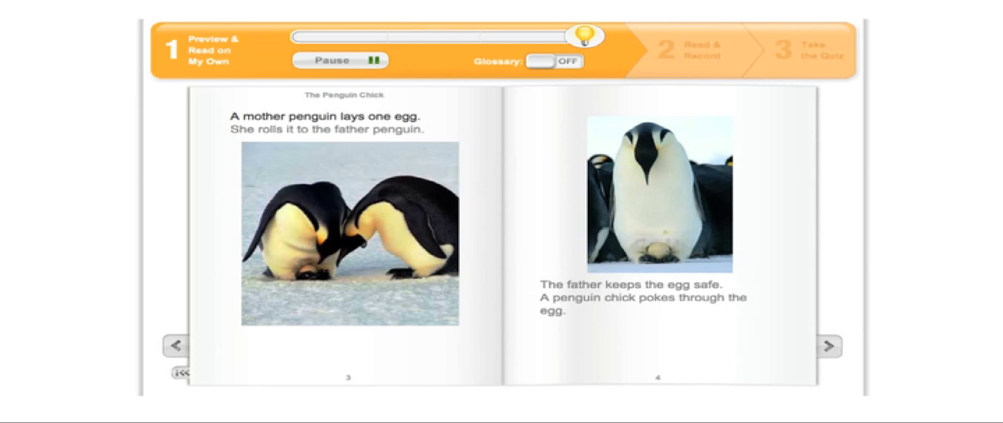
left_click(339, 59)
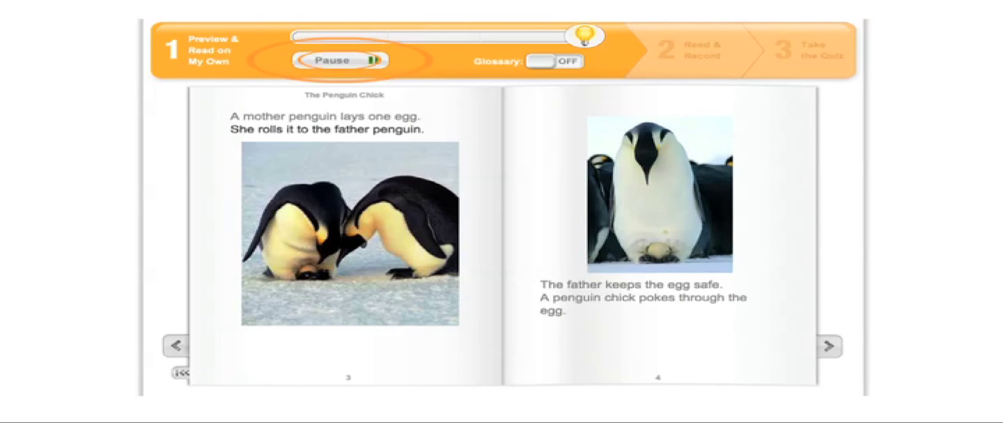
- Pause the narration and look up the underlined glossary word 'penguin'
left_click(556, 61)
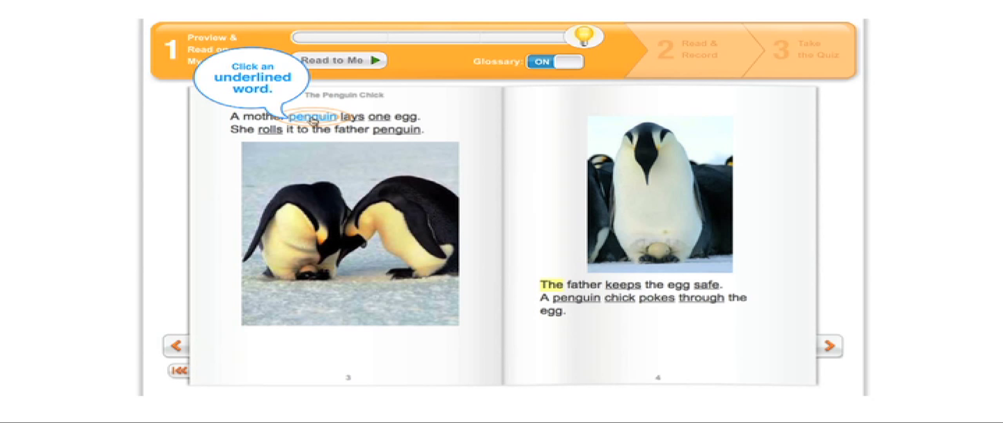
left_click(313, 118)
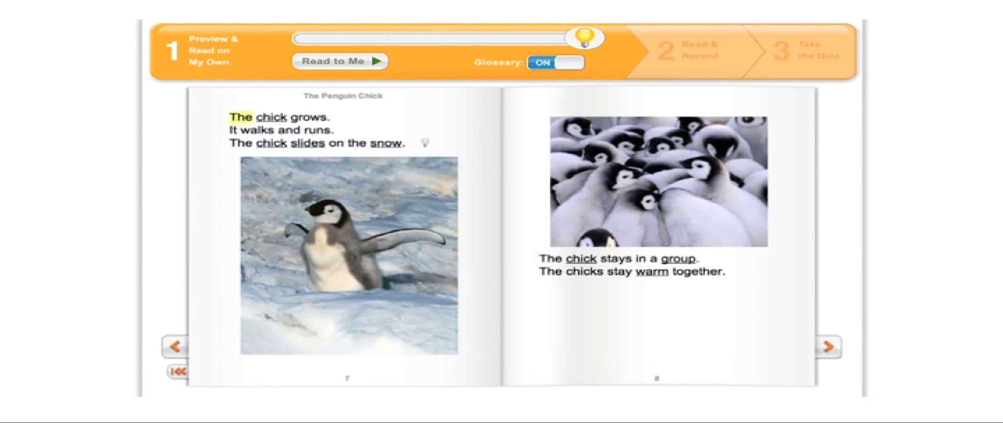
- View the Think About It lightbulb prompt on page 7 and finish the preview
left_click(424, 143)
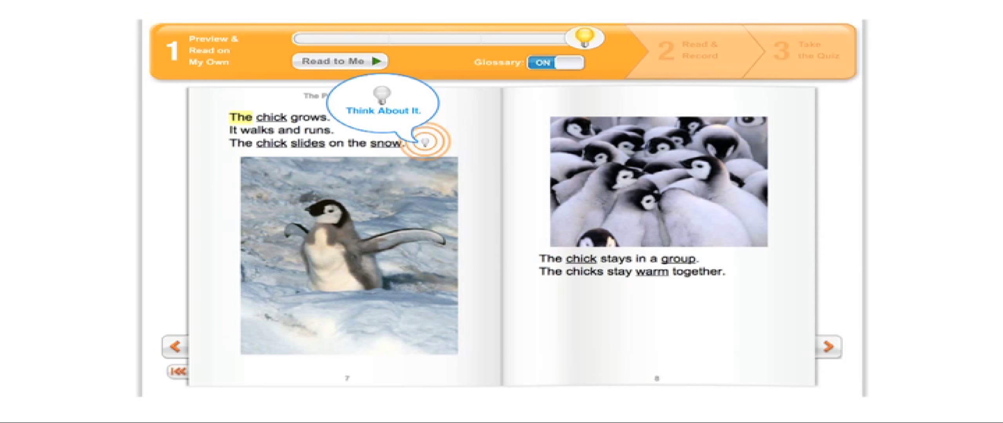
left_click(426, 141)
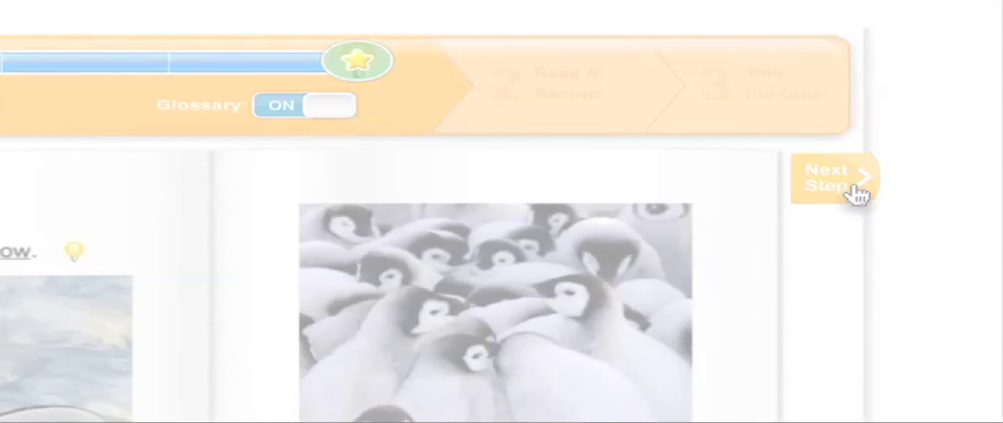
- Advance to Read & Record, record a reading aloud, and finish it for the Fluency Report
left_click(834, 181)
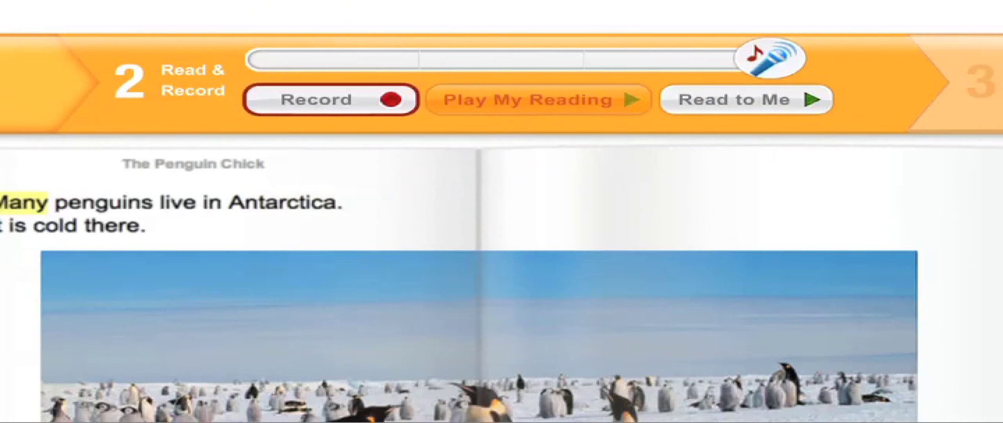
left_click(328, 98)
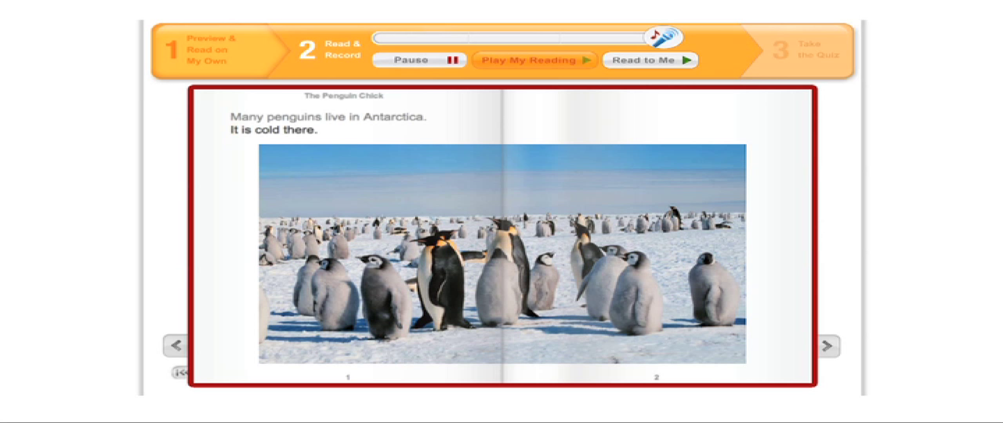
left_click(830, 353)
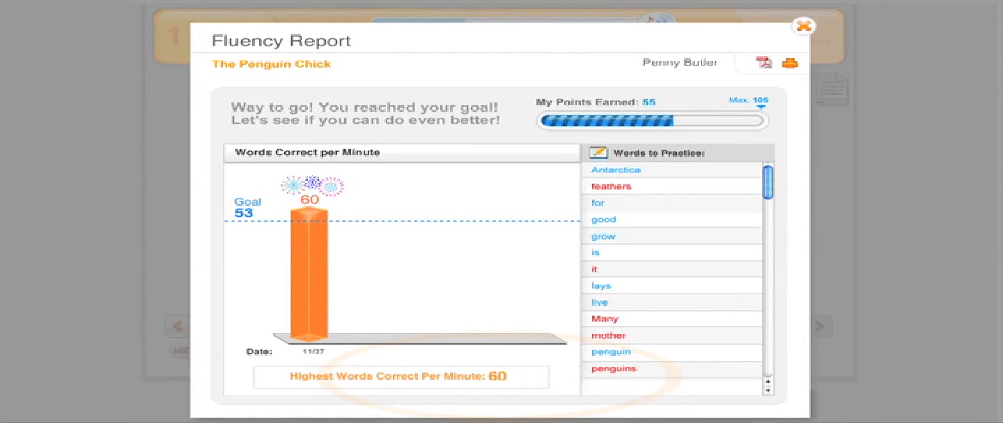
- Close the Fluency Report showing 60 words correct per minute against the 53 goal
left_click(803, 25)
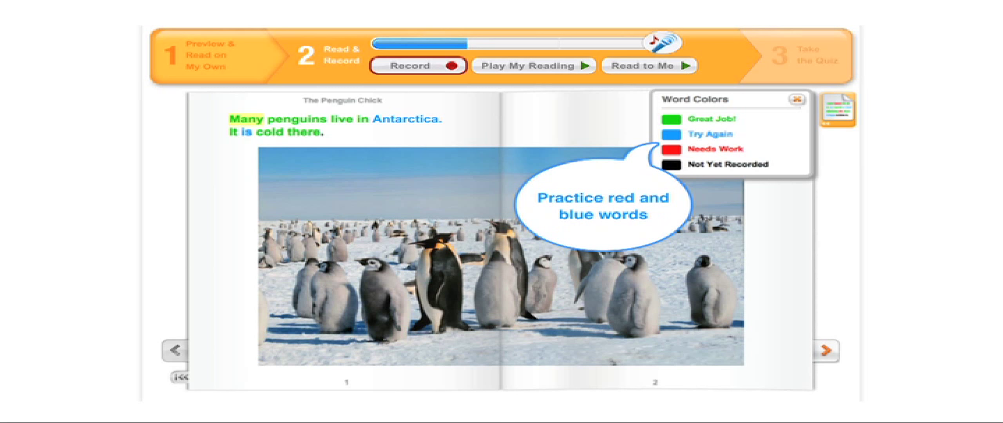
- Dismiss the Word Colors legend and record the page again to practise flagged words
left_click(795, 100)
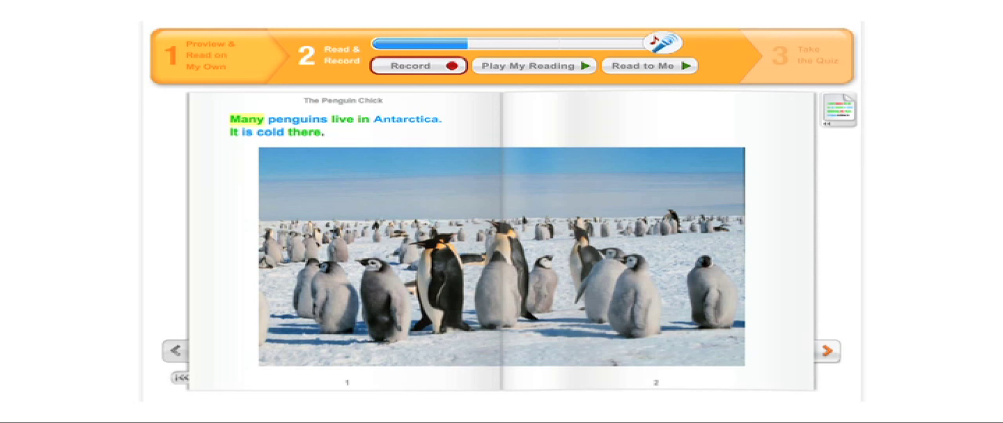
left_click(533, 65)
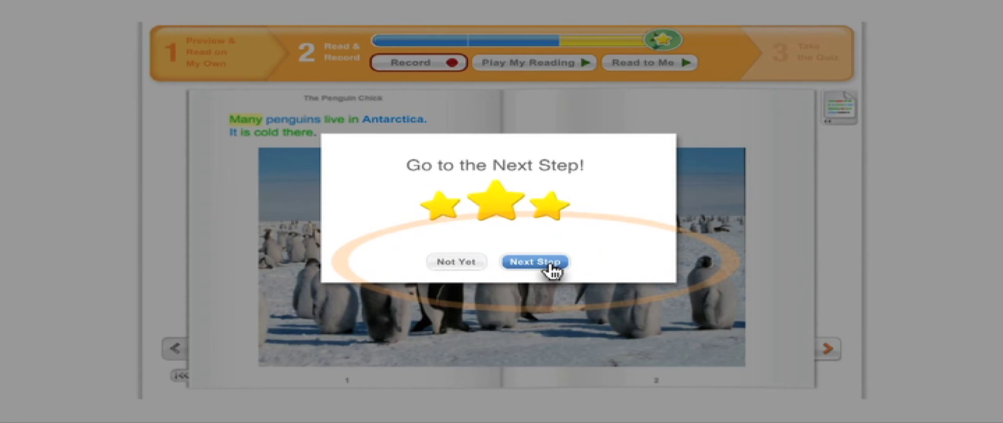
- Accept the three-star Go to the Next Step prompt to move past the reading step
left_click(534, 262)
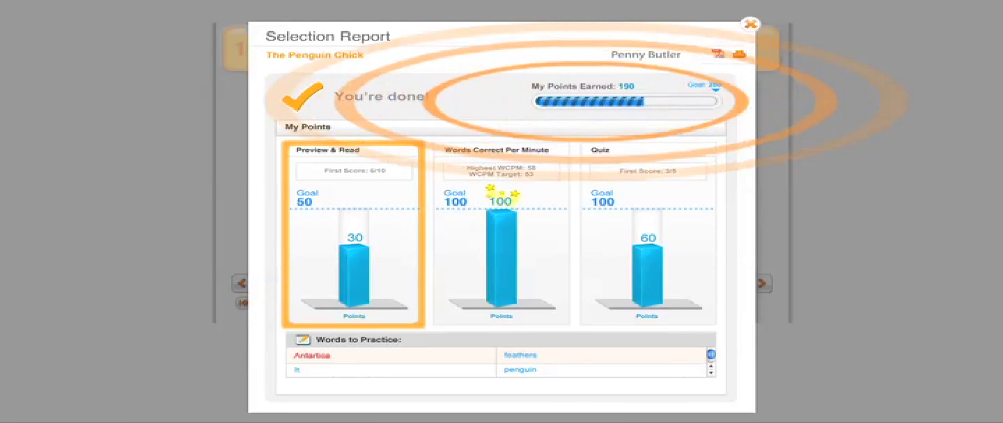
- Close the Selection Report for The Penguin Chick and return to My Library
left_click(749, 24)
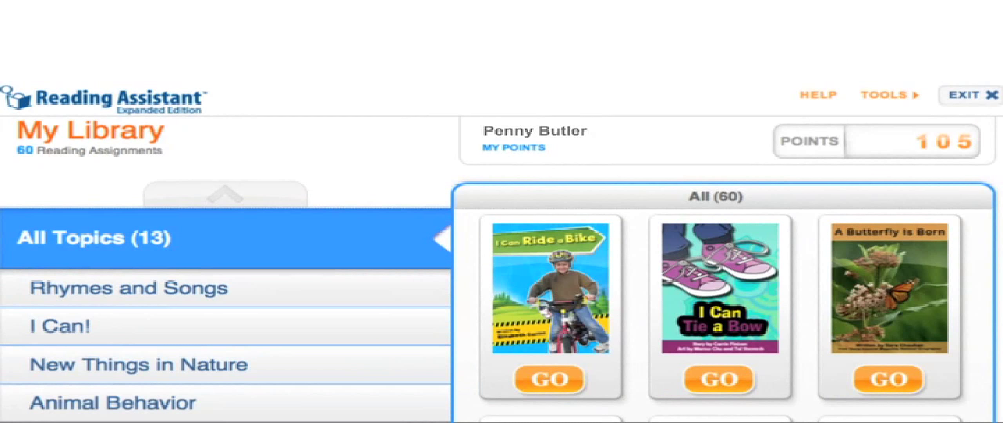